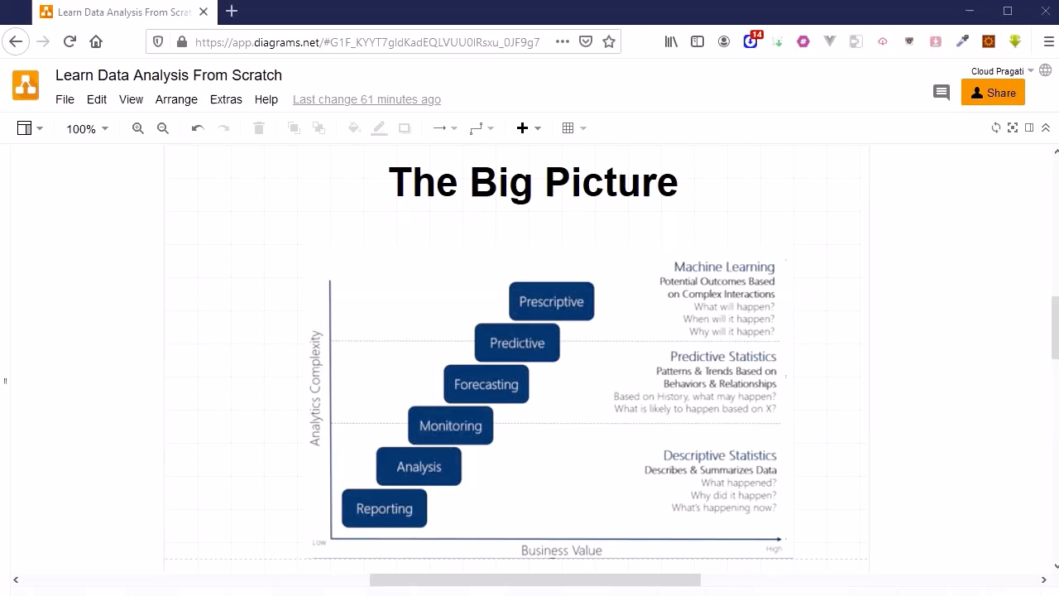
Select the Big Picture chart image, then deselect it.
{"action": "left_click", "coordinate": [734, 449]}
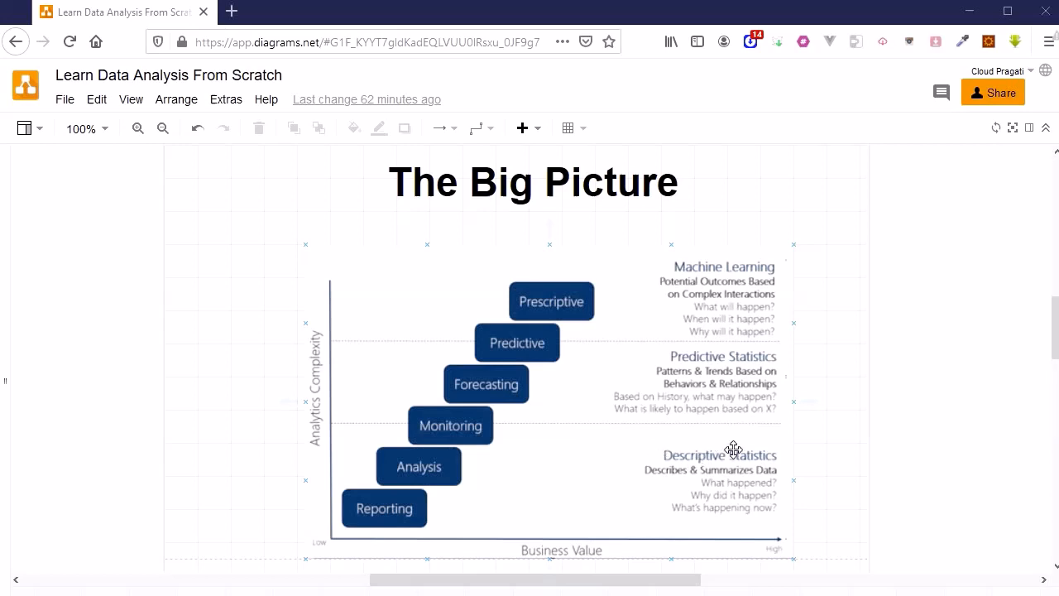
{"action": "mouse_move", "coordinate": [198, 561]}
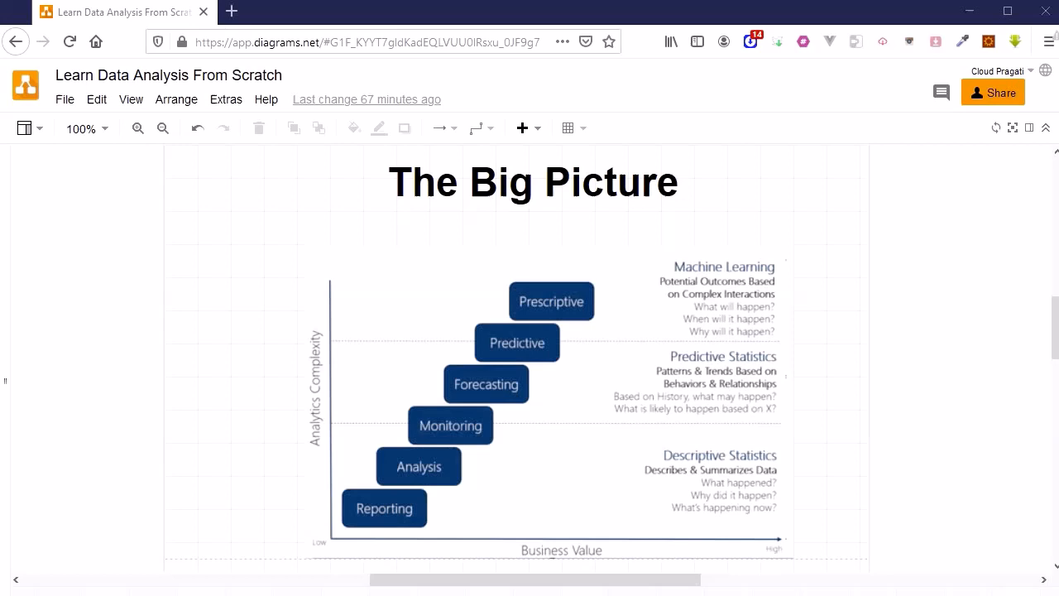
{"action": "left_click", "coordinate": [648, 446]}
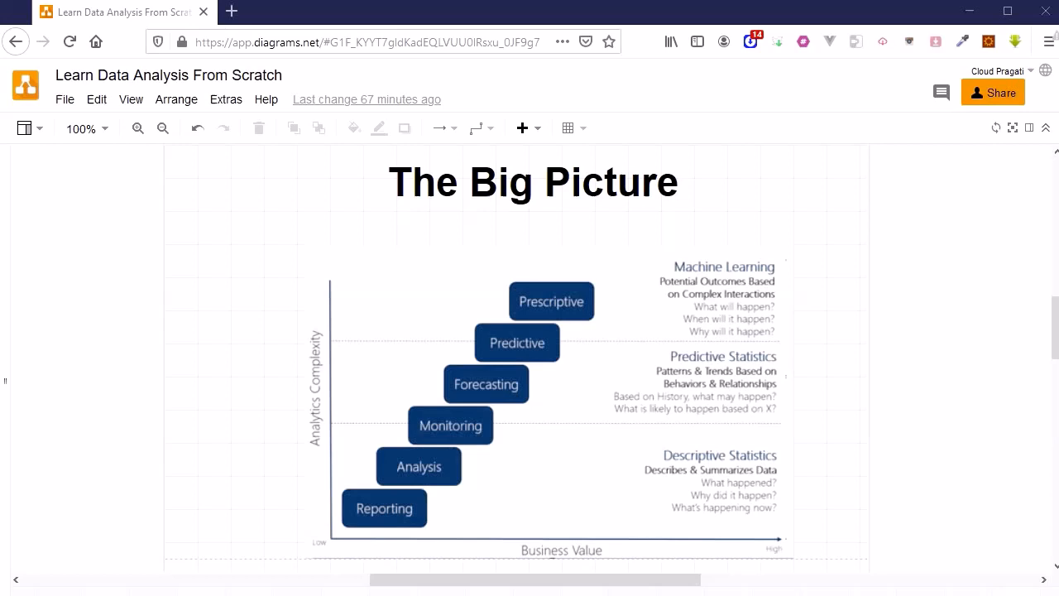
{"action": "mouse_move", "coordinate": [310, 497]}
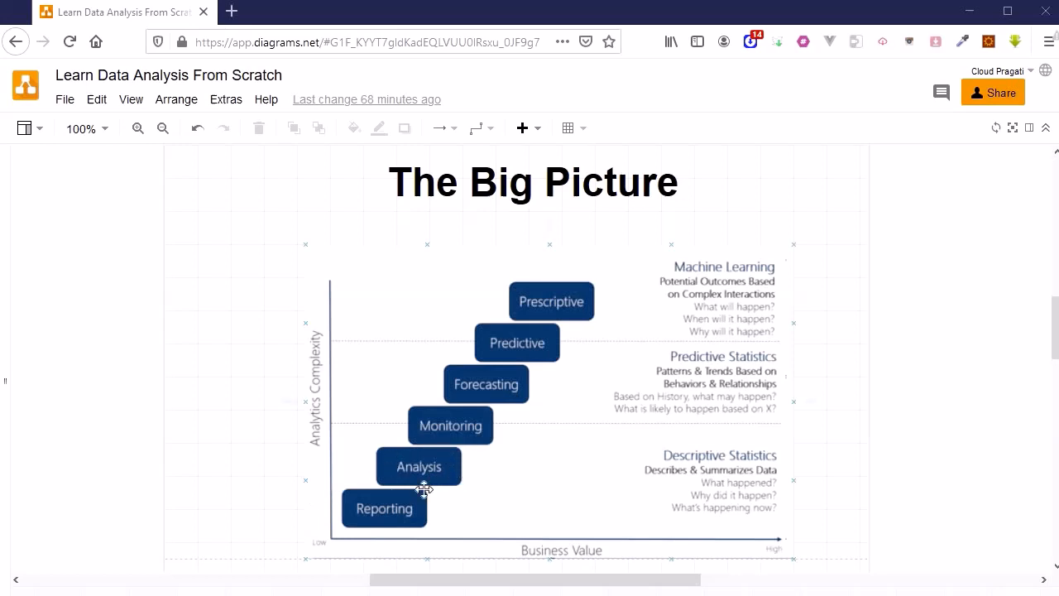
{"action": "mouse_move", "coordinate": [474, 393]}
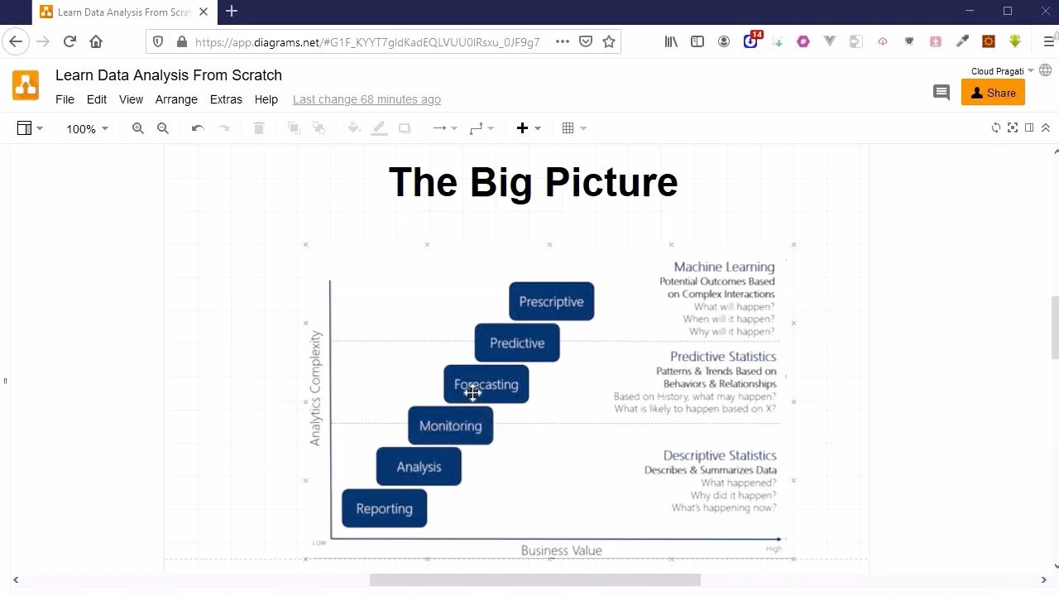
{"action": "mouse_move", "coordinate": [325, 430]}
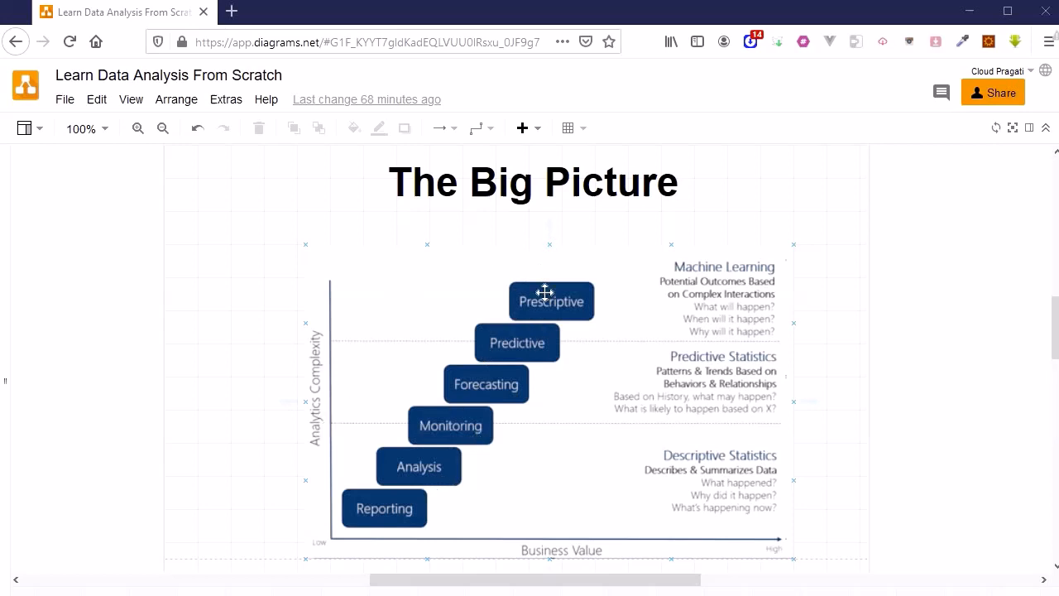
{"action": "mouse_move", "coordinate": [487, 414]}
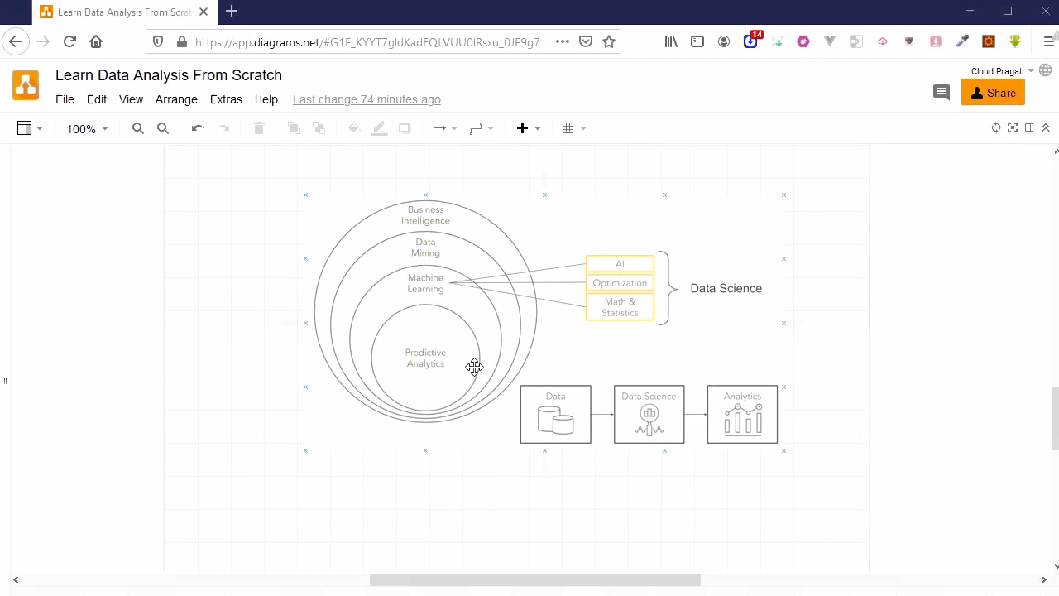
{"action": "mouse_move", "coordinate": [644, 300]}
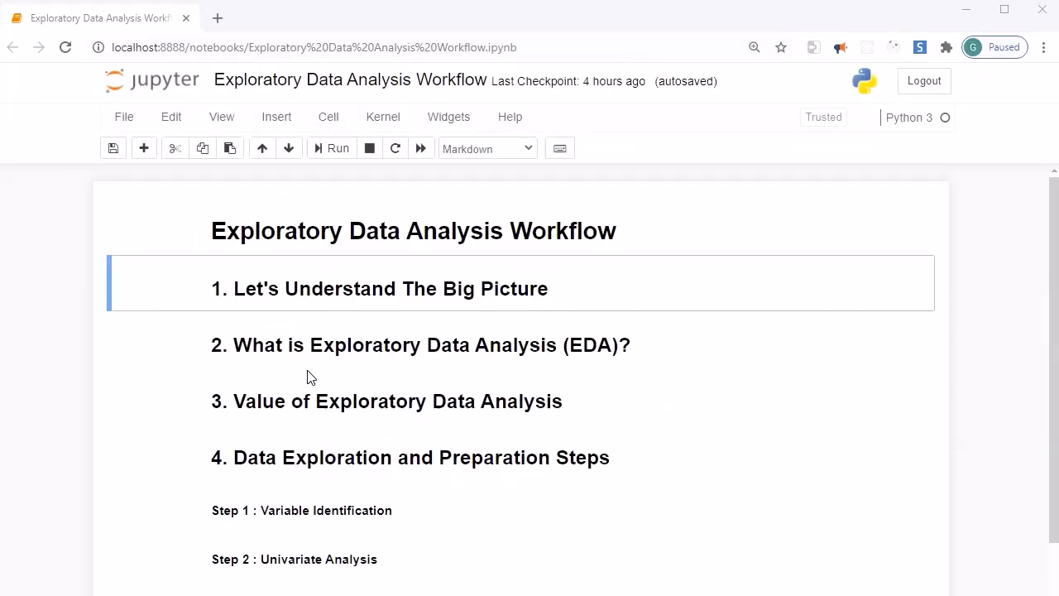
{"action": "mouse_move", "coordinate": [35, 585]}
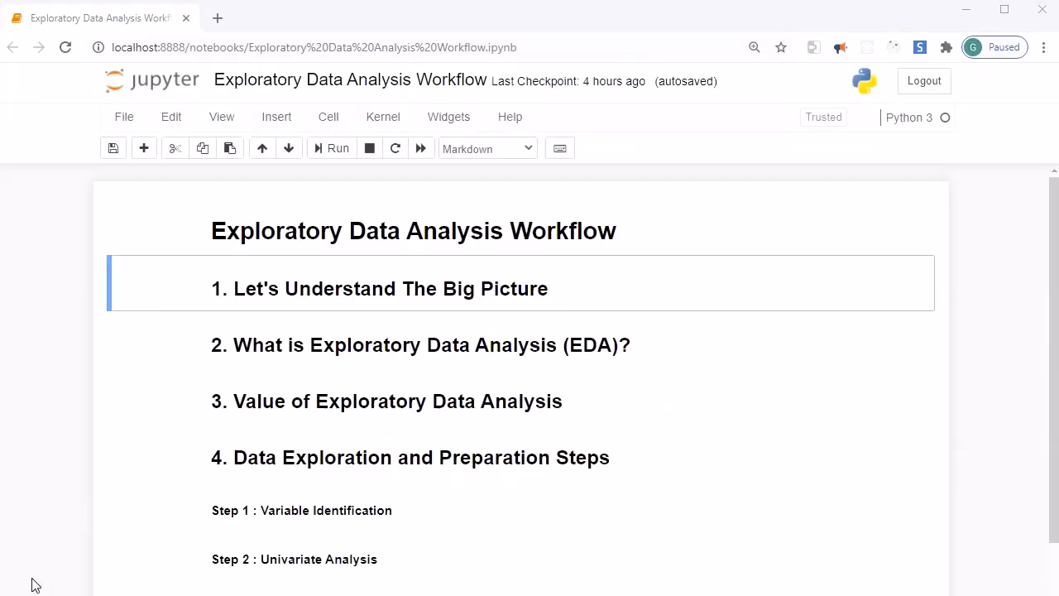
{"action": "mouse_move", "coordinate": [214, 364]}
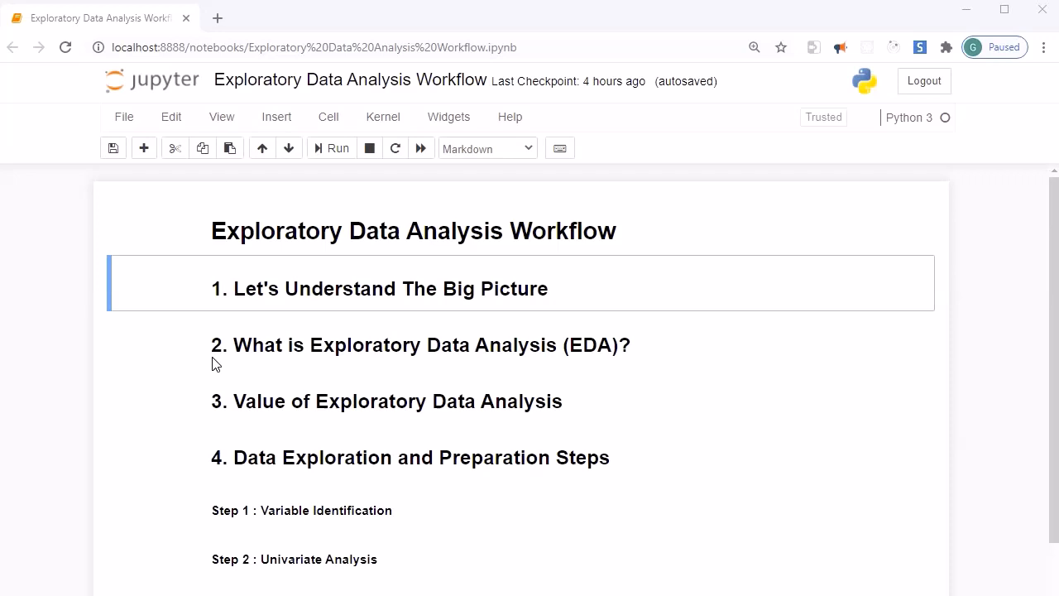